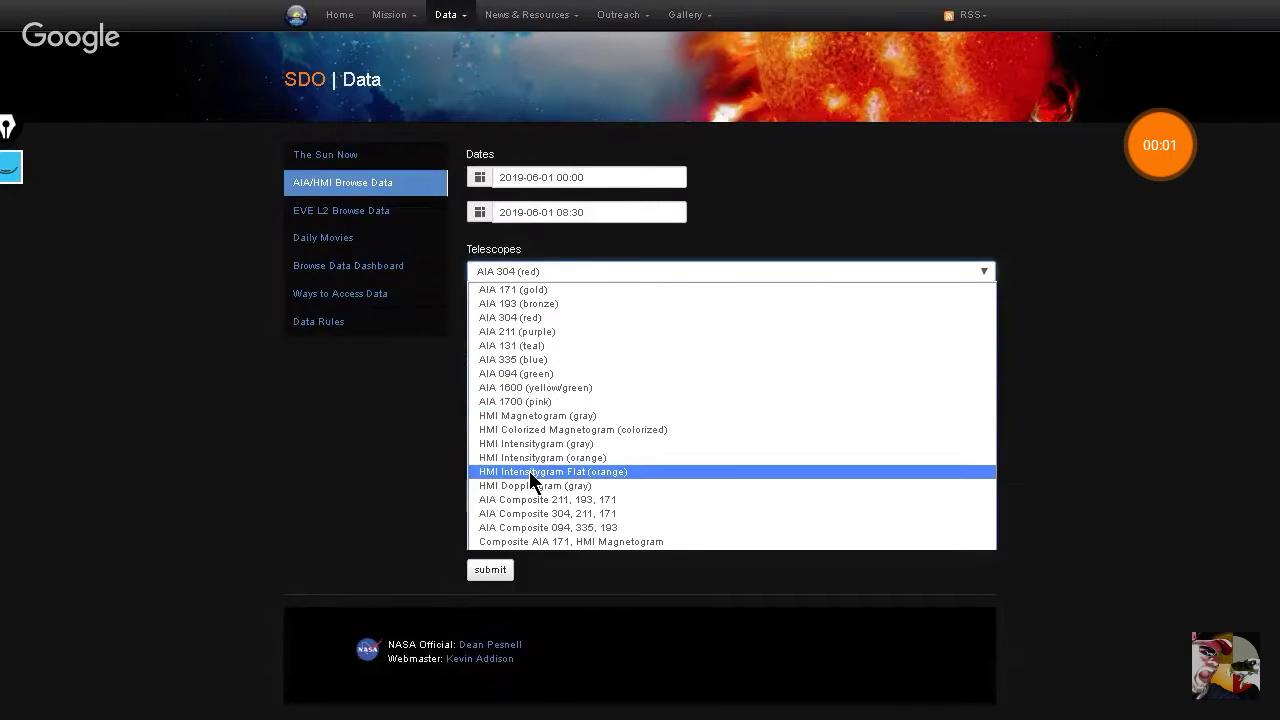
pyautogui.moveTo(545, 457)
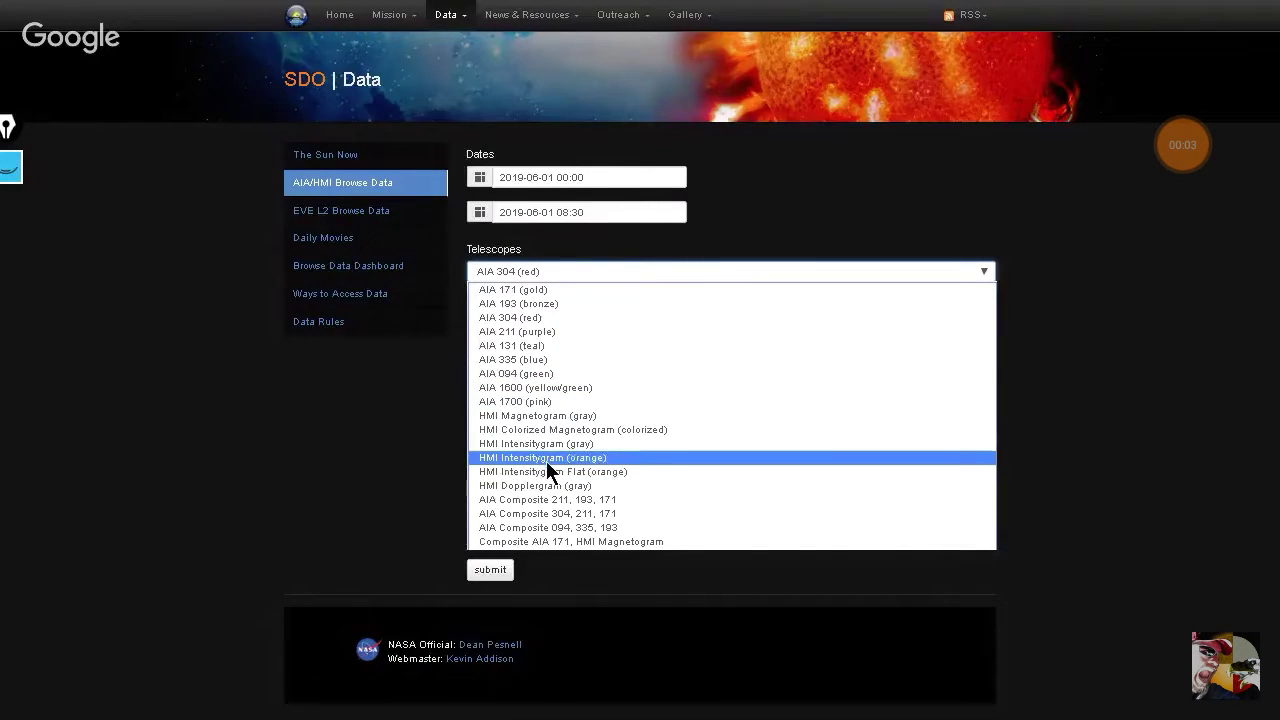
# Select HMI Intensitygram (orange) as the telescope for the June 2019 date range
pyautogui.click(542, 457)
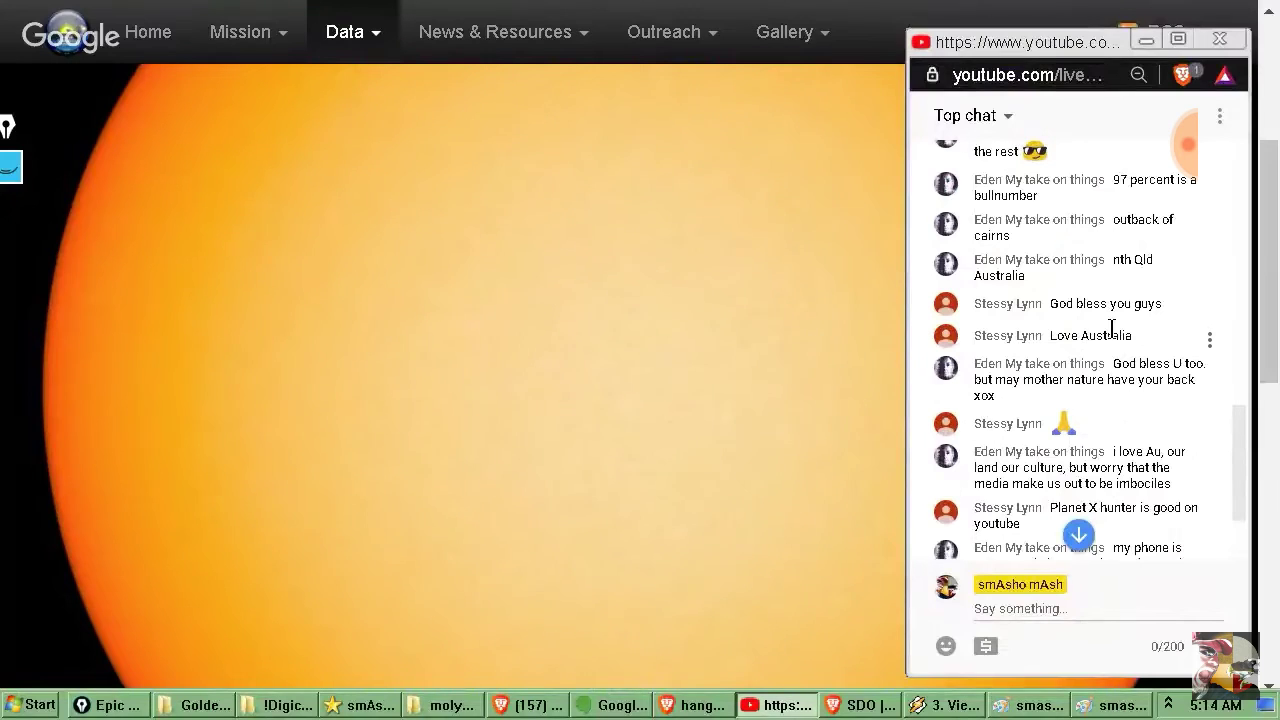
pyautogui.scroll(-3)
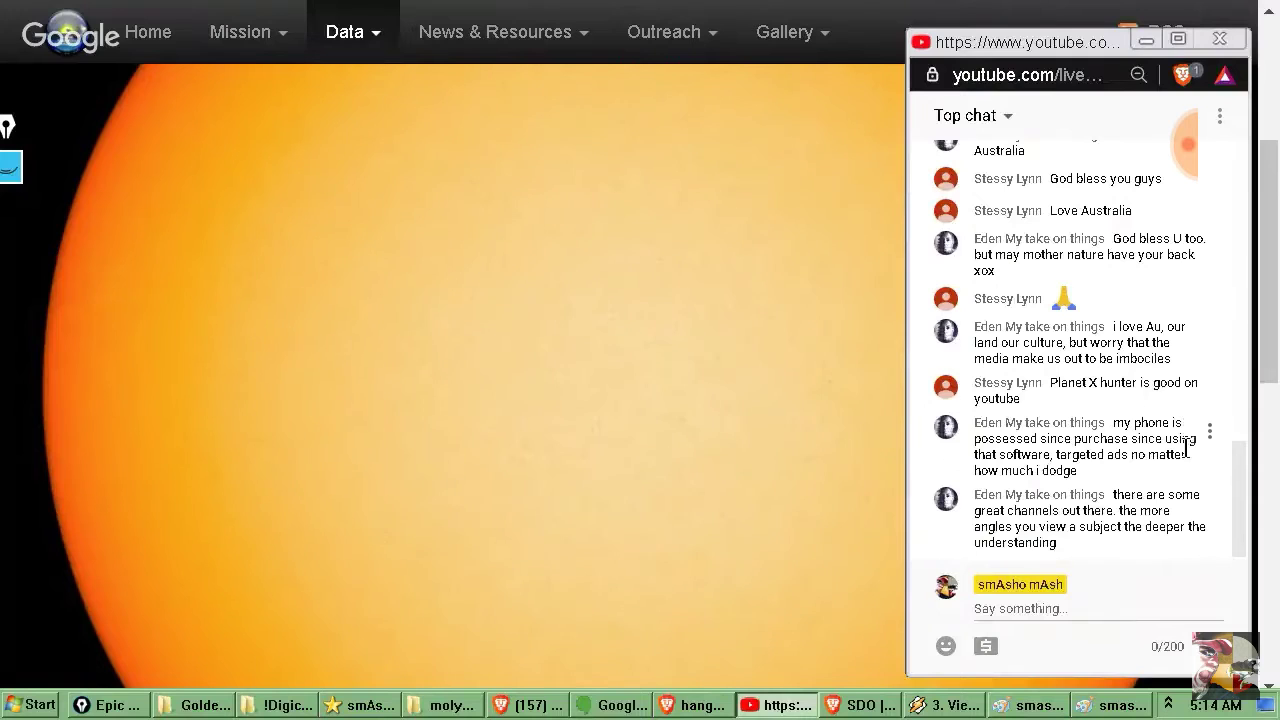
pyautogui.scroll(-3)
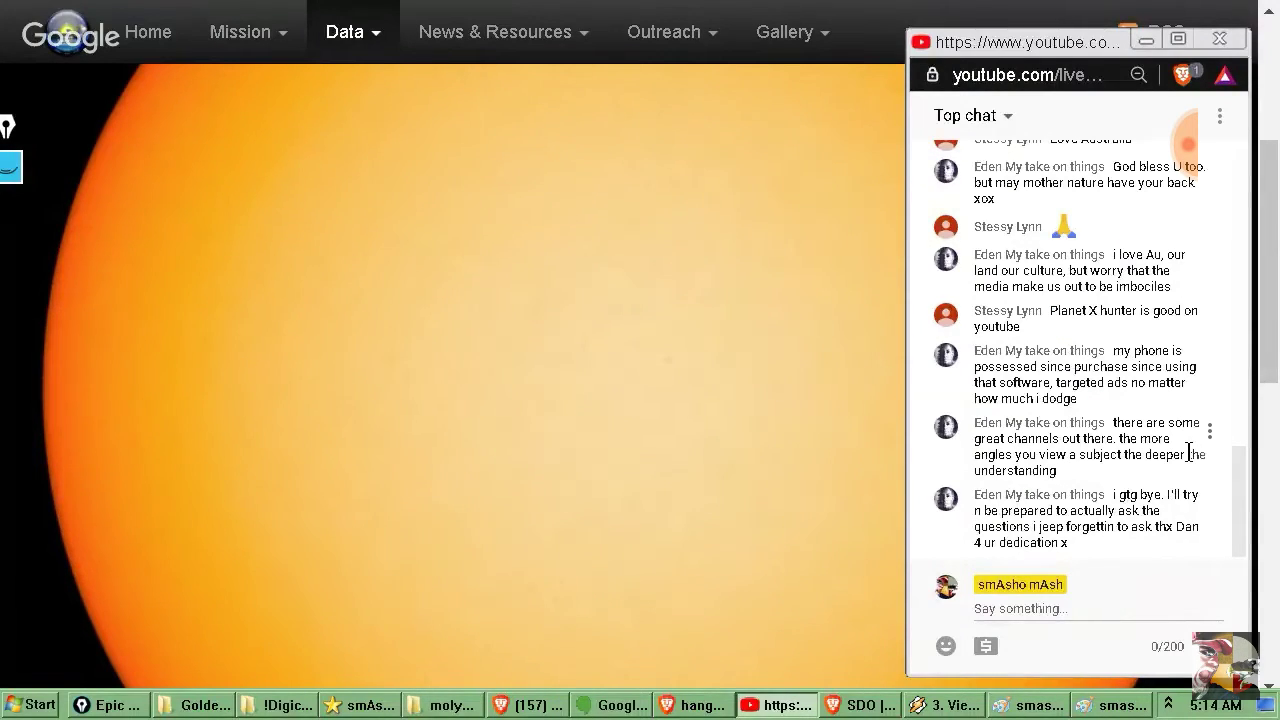
pyautogui.moveTo(256, 256)
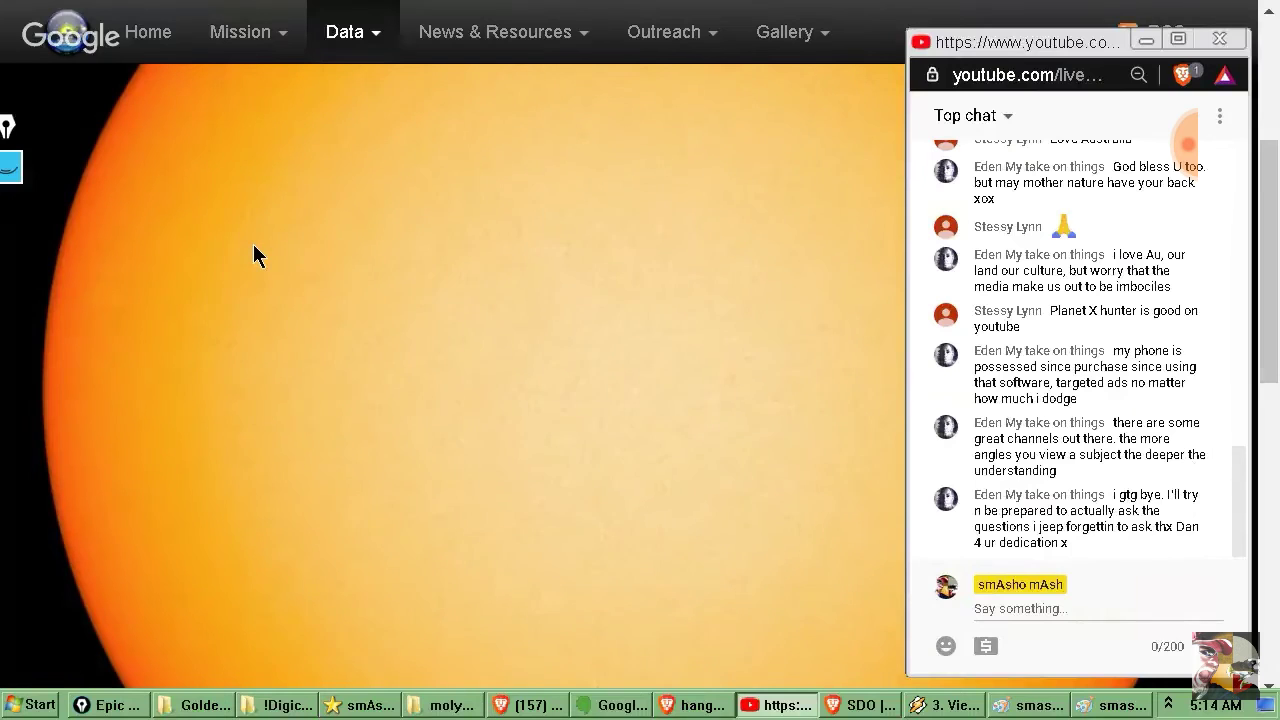